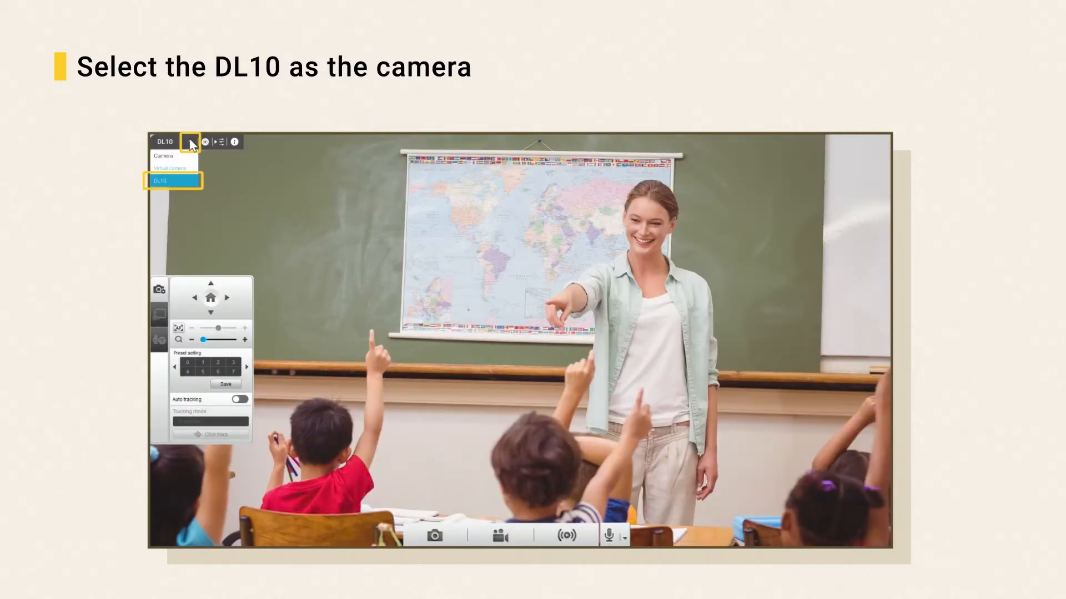
- Select the DL10 camera and set Gesture control to On in its System settings
{"action": "left_click", "coordinate": [204, 142]}
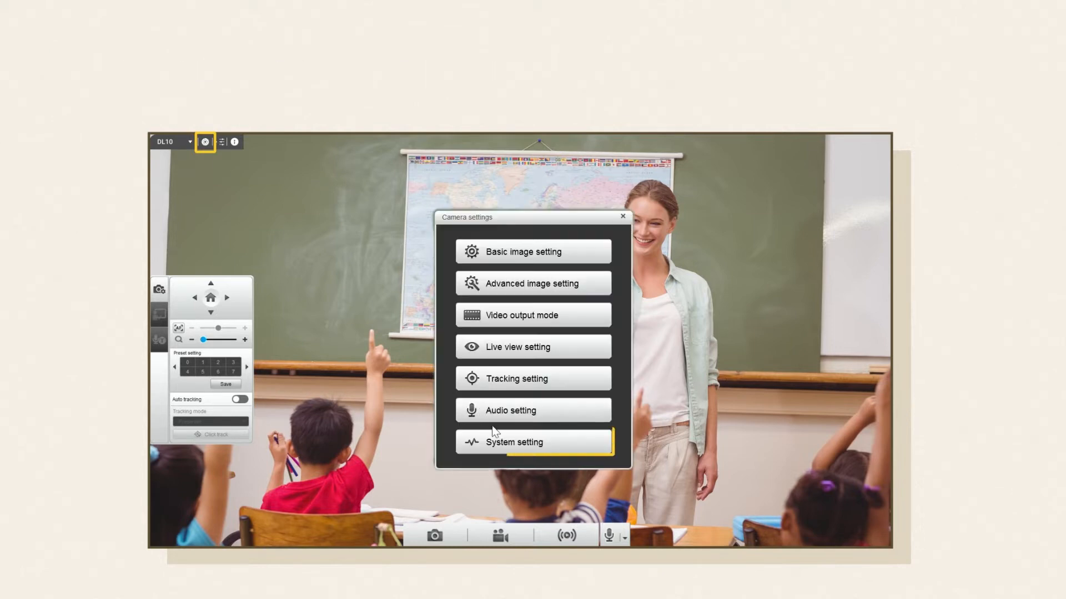
{"action": "left_click", "coordinate": [532, 442]}
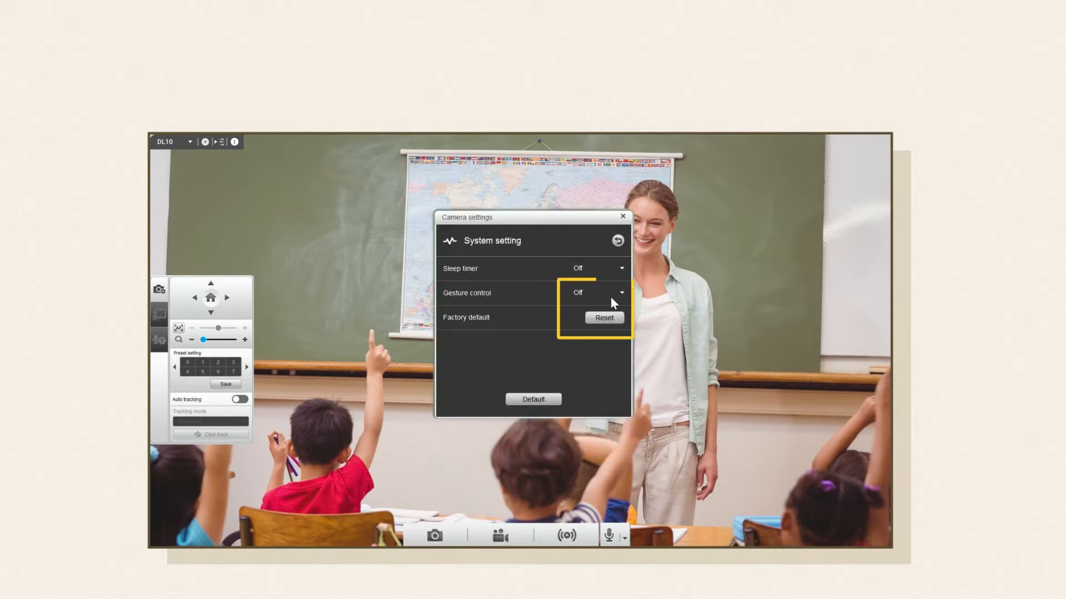
{"action": "left_click", "coordinate": [619, 292]}
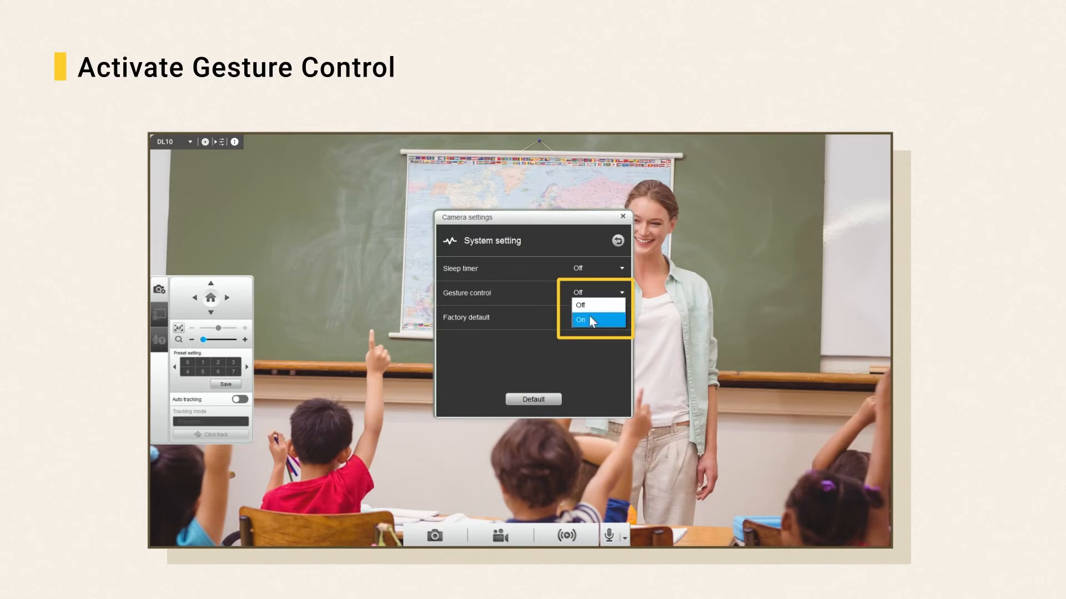
{"action": "left_click", "coordinate": [581, 319]}
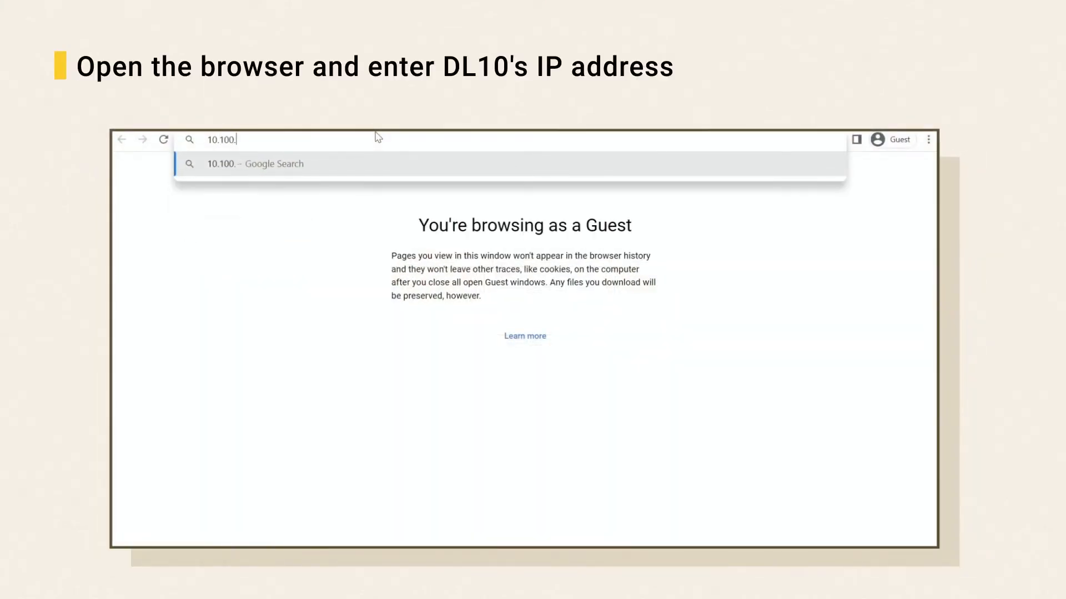
- Navigate to the camera's address 10.100.101.28 in the browser
{"action": "type", "text": "101.28"}
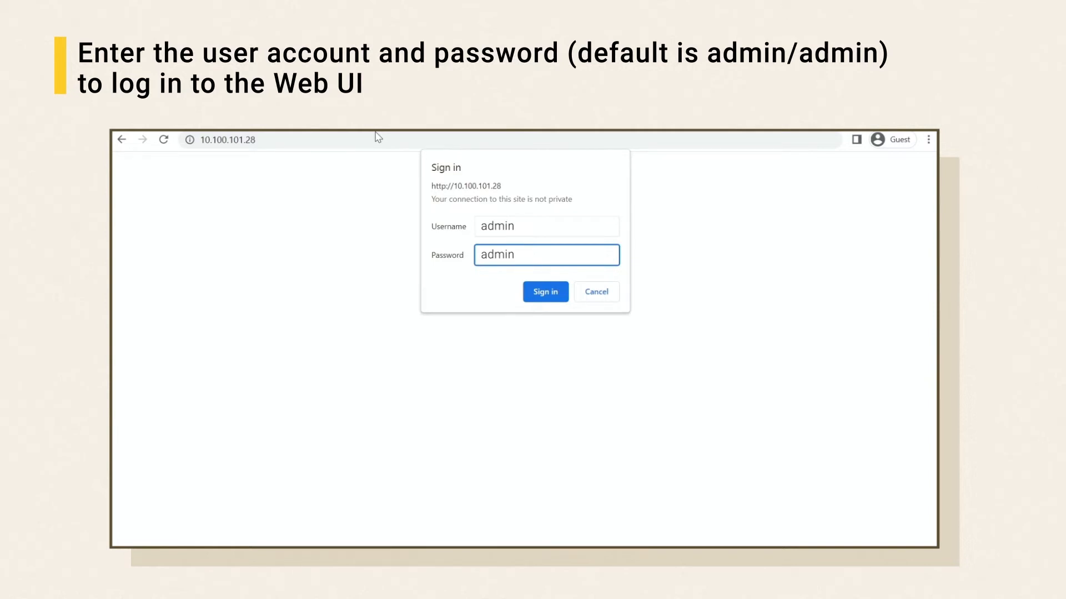
- Sign in to the DL10 Web UI and set Gesture Control to On under System
{"action": "left_click", "coordinate": [544, 291]}
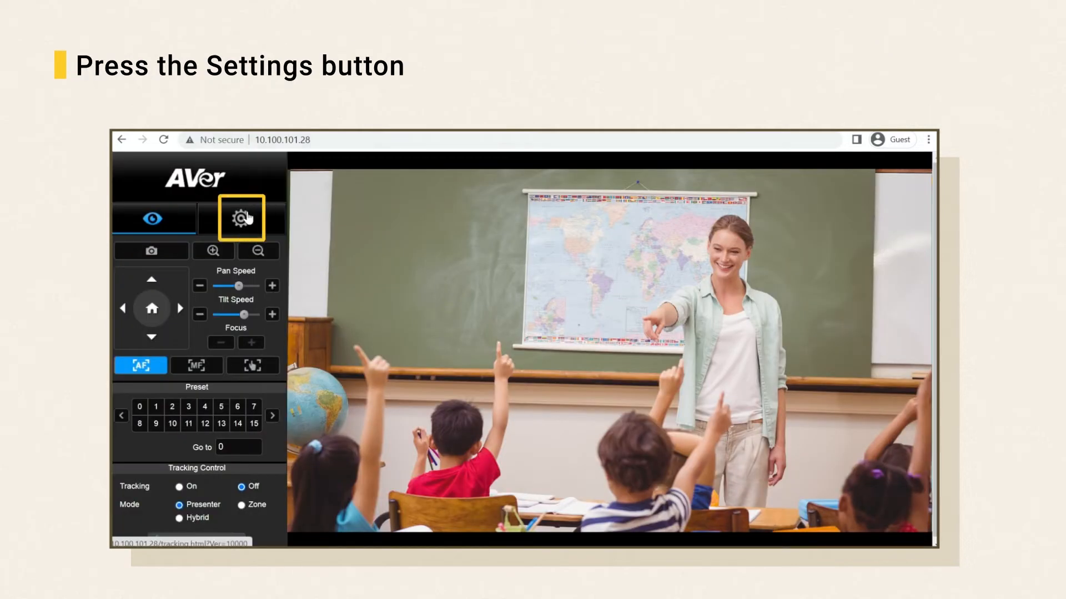
{"action": "left_click", "coordinate": [240, 218]}
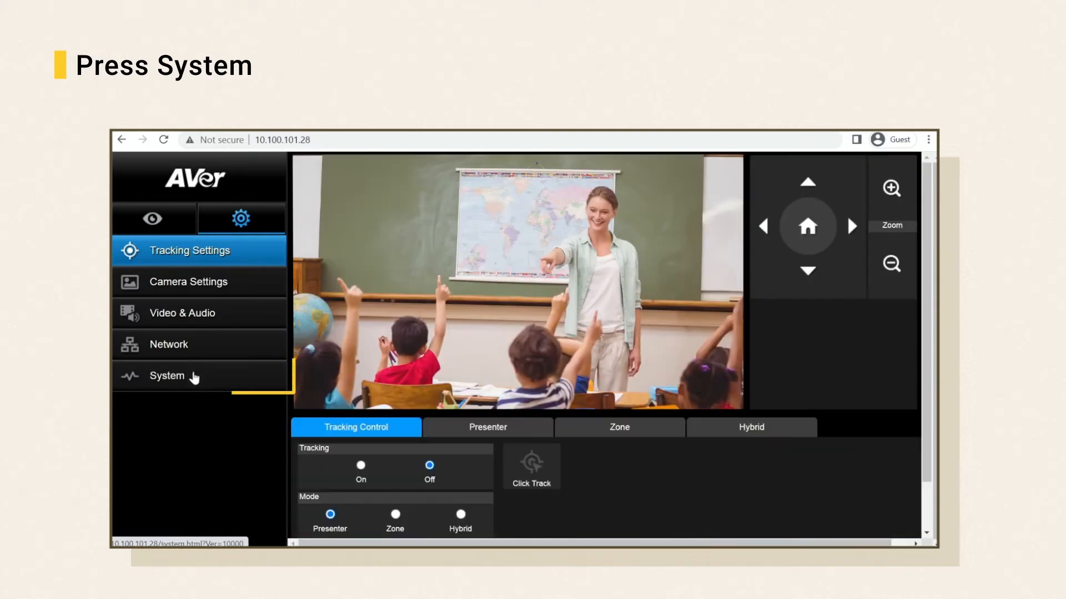
{"action": "left_click", "coordinate": [167, 377]}
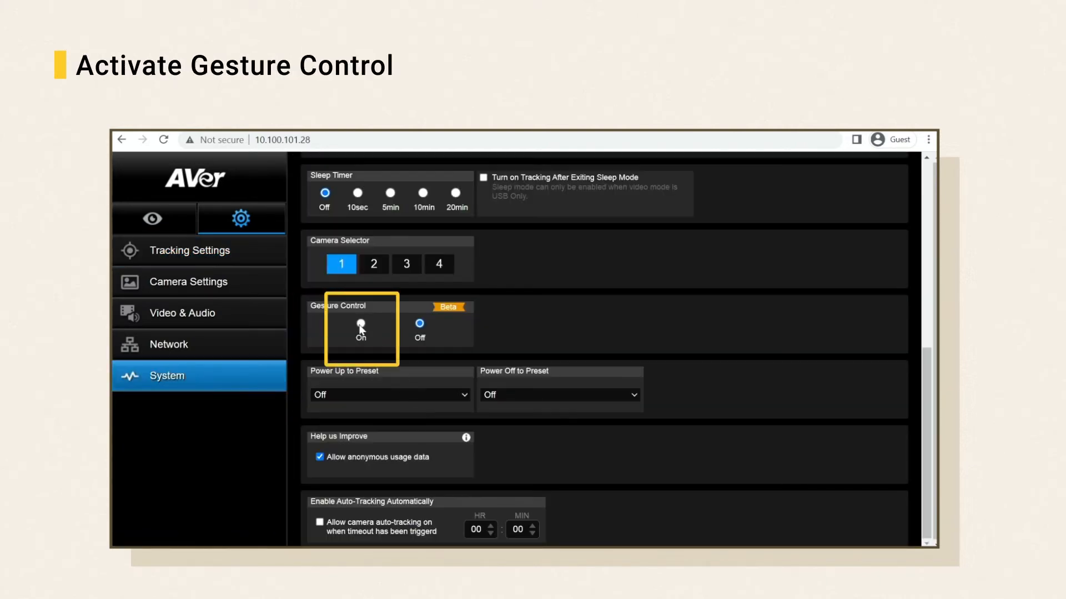
{"action": "left_click", "coordinate": [361, 325]}
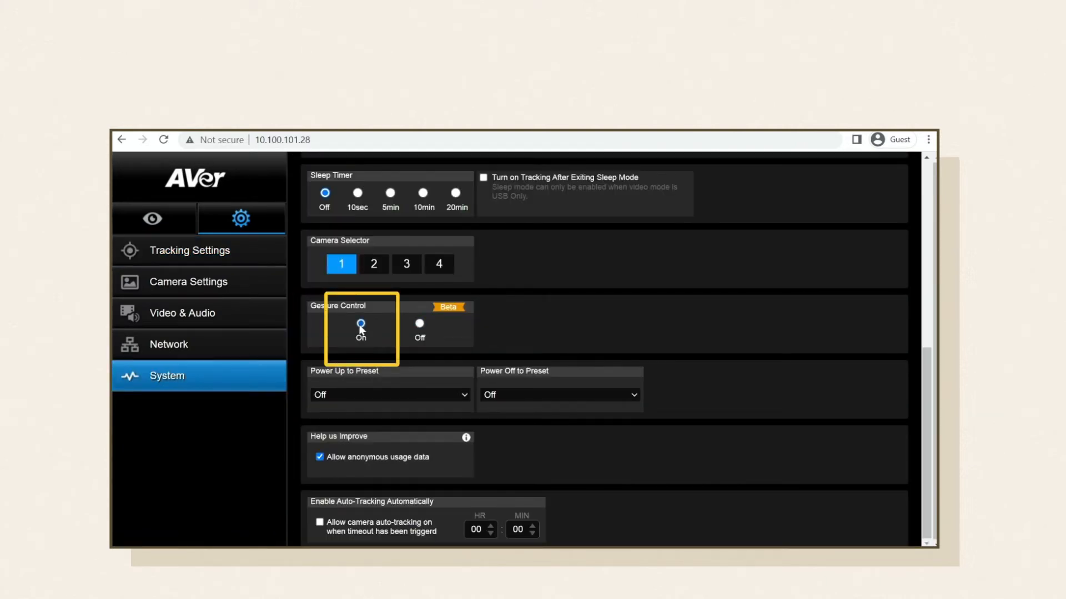